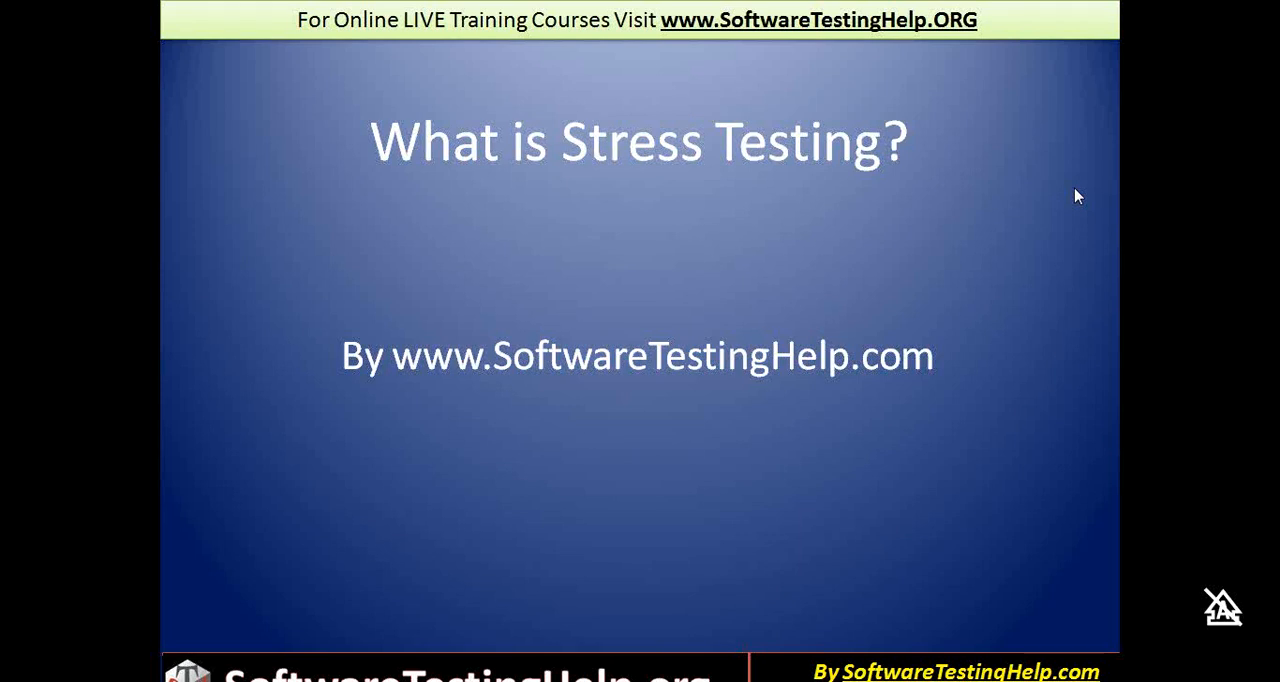
mouse_move(1024, 480)
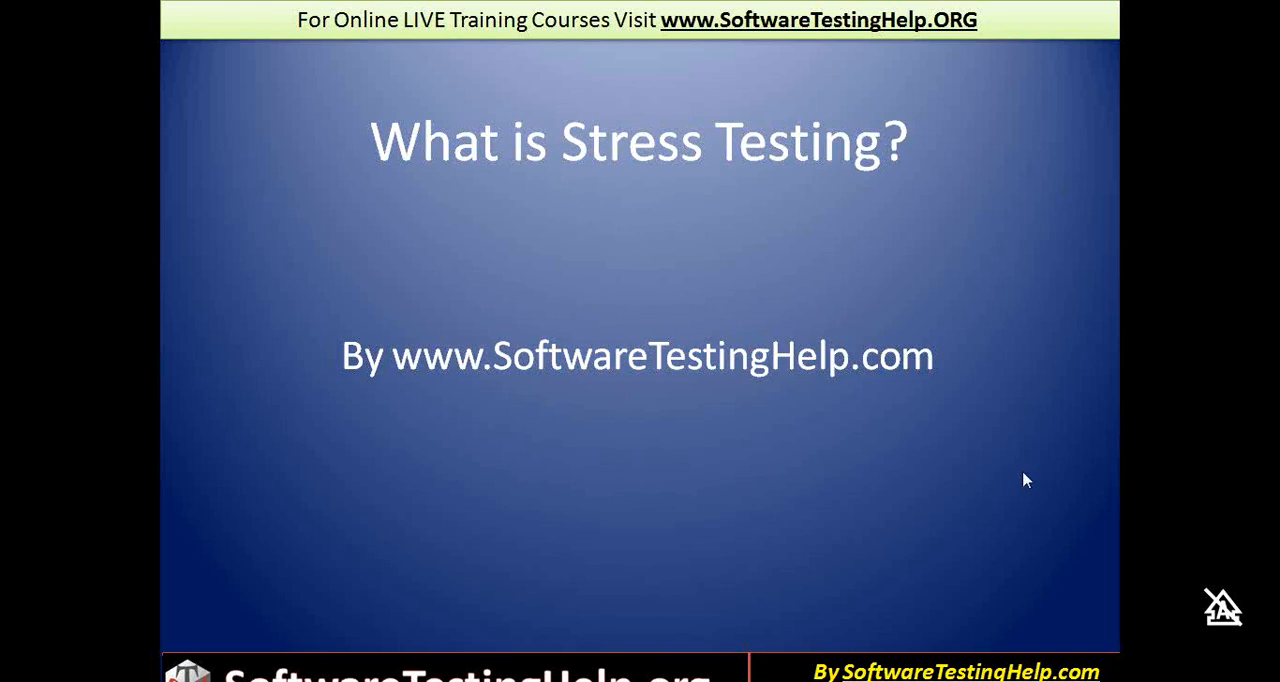
mouse_move(1176, 462)
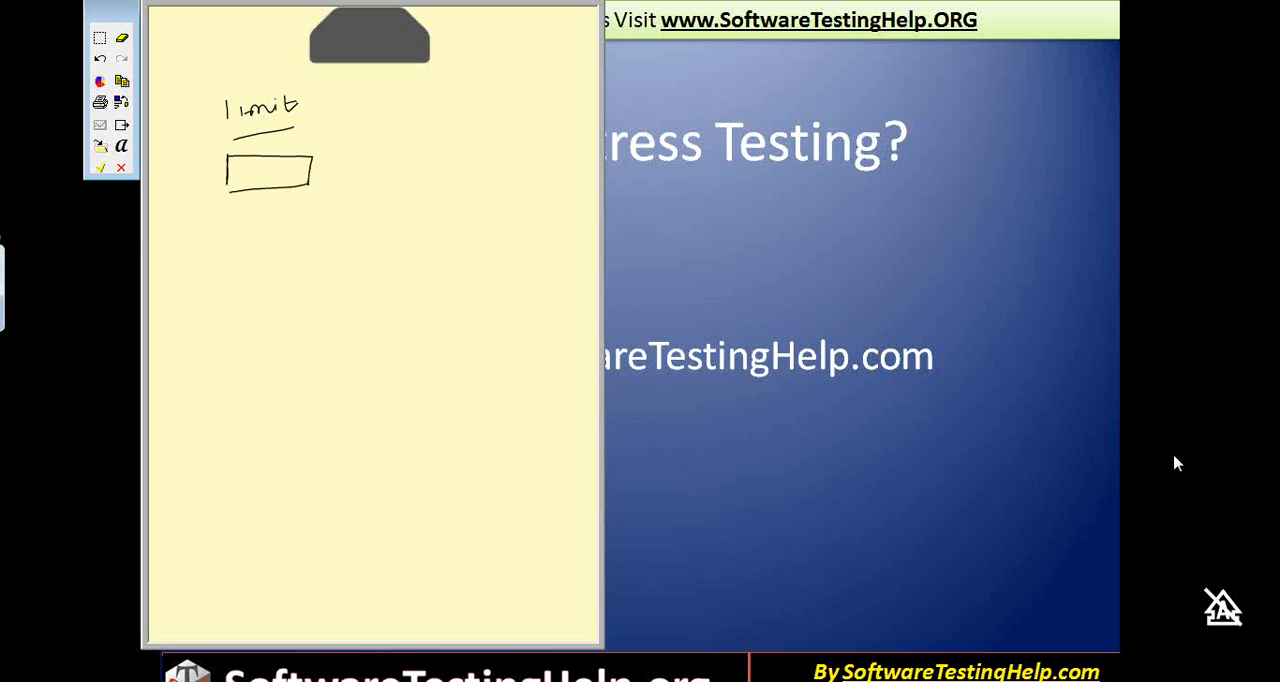
Label the input box '25 Chars', circle the value 25 below it and tick it as valid
drag(320, 172, 344, 172)
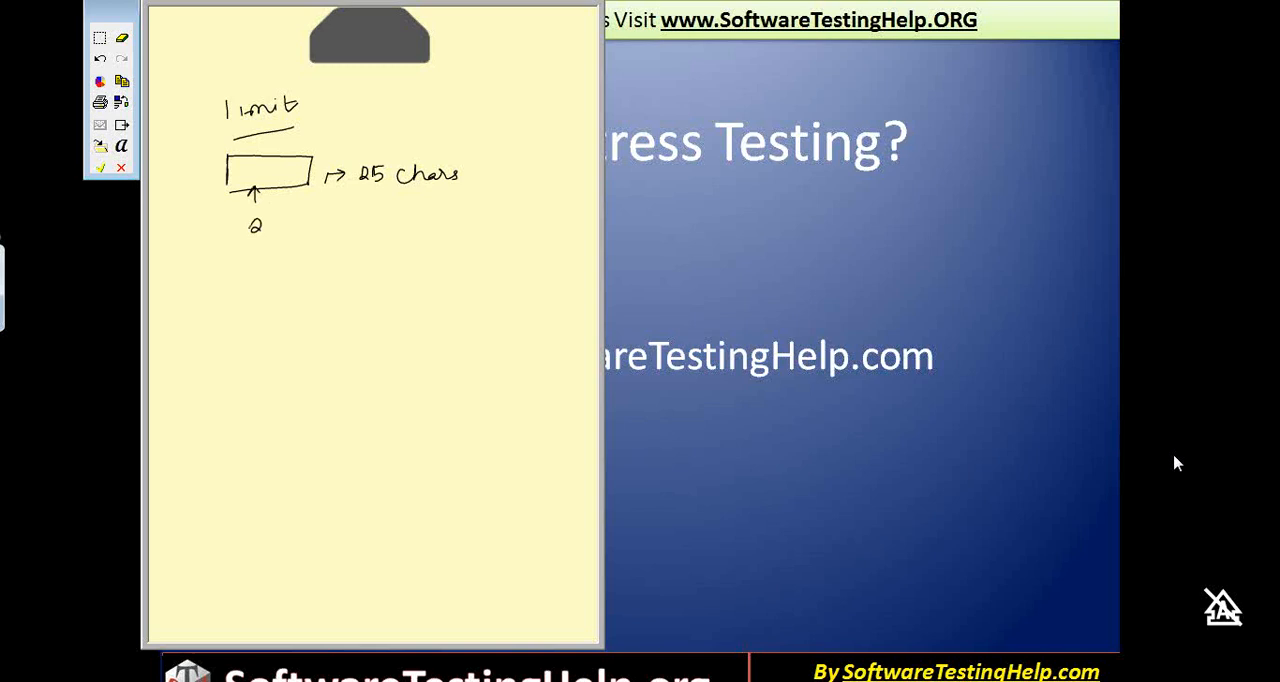
drag(236, 204, 296, 250)
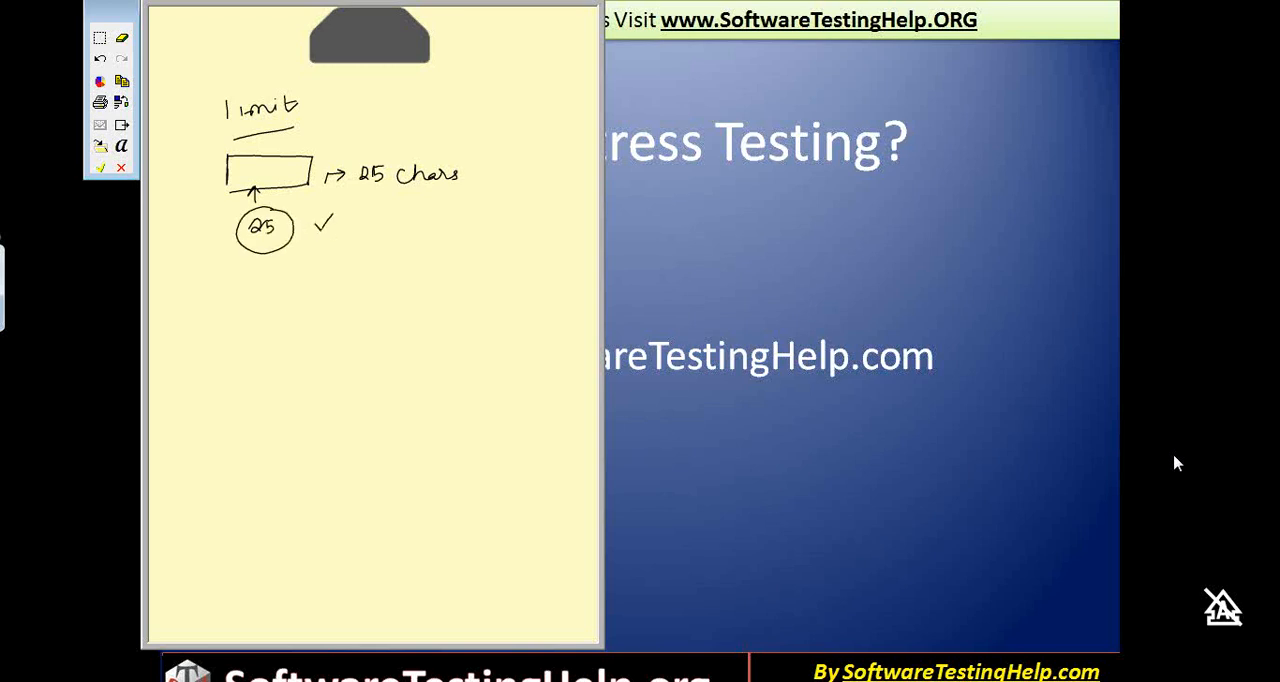
click(168, 174)
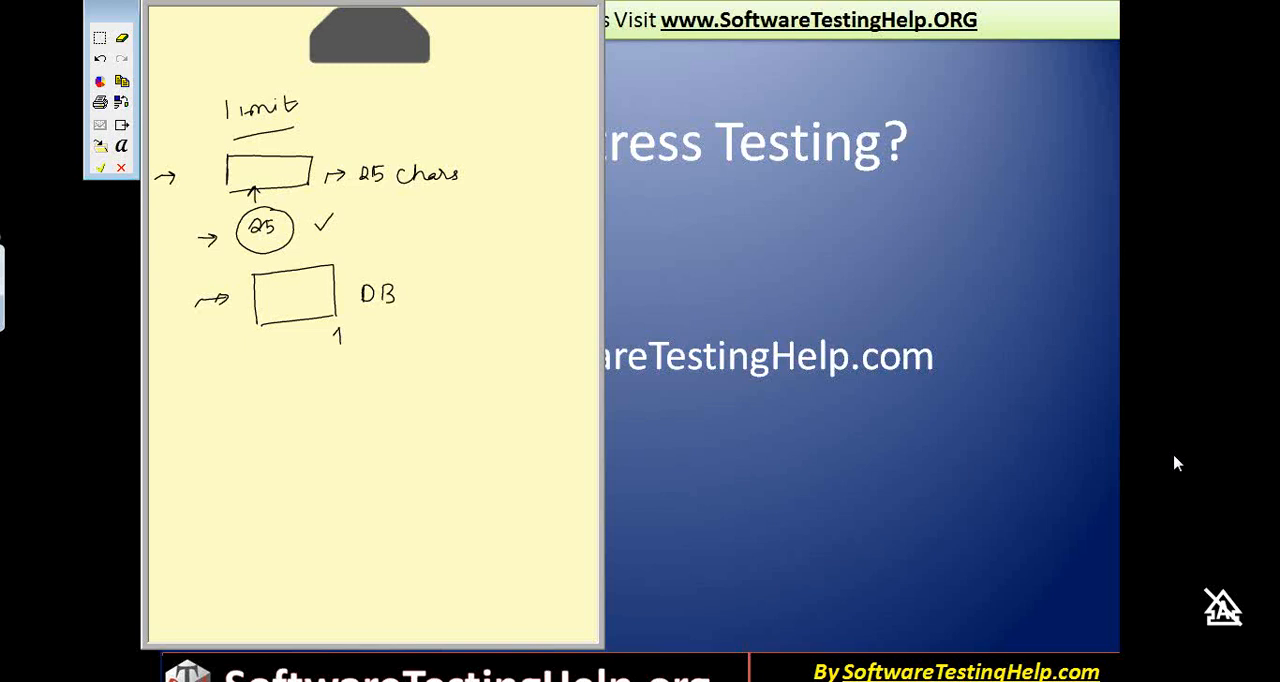
Note the DB box's '500 records' limit with a tick and a circled 500 arrowed up to it
text(500 records)
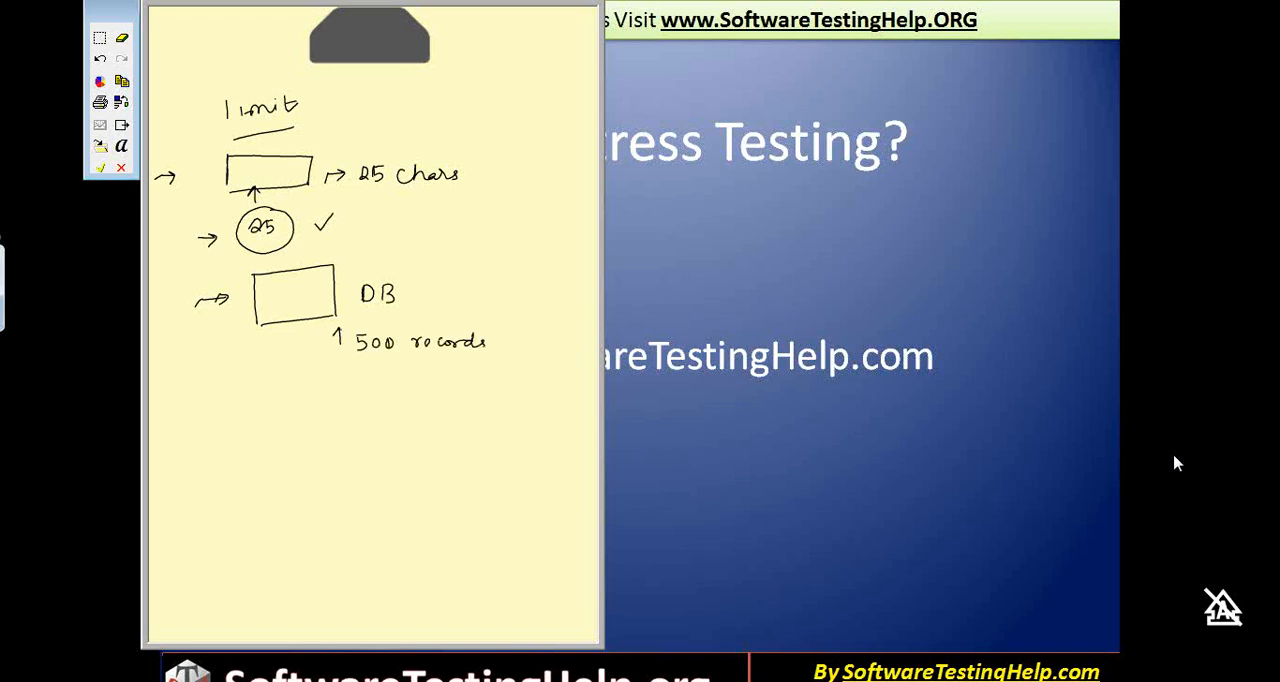
drag(456, 324, 470, 310)
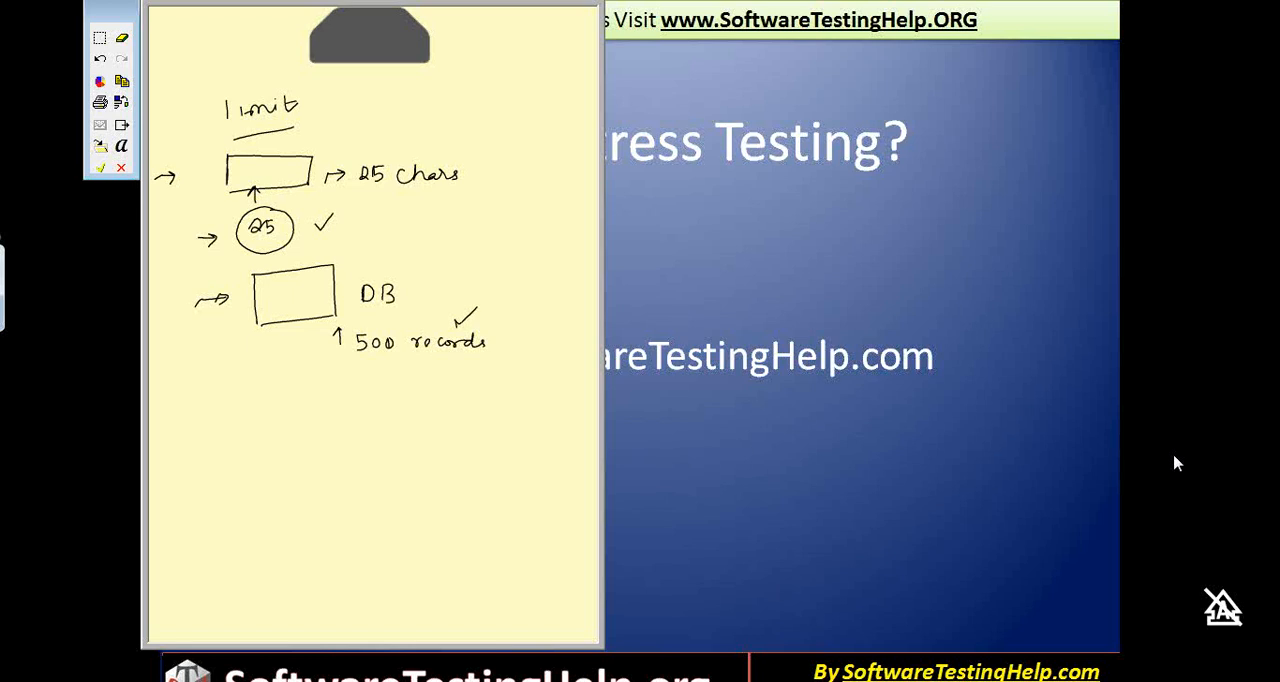
drag(250, 410, 264, 386)
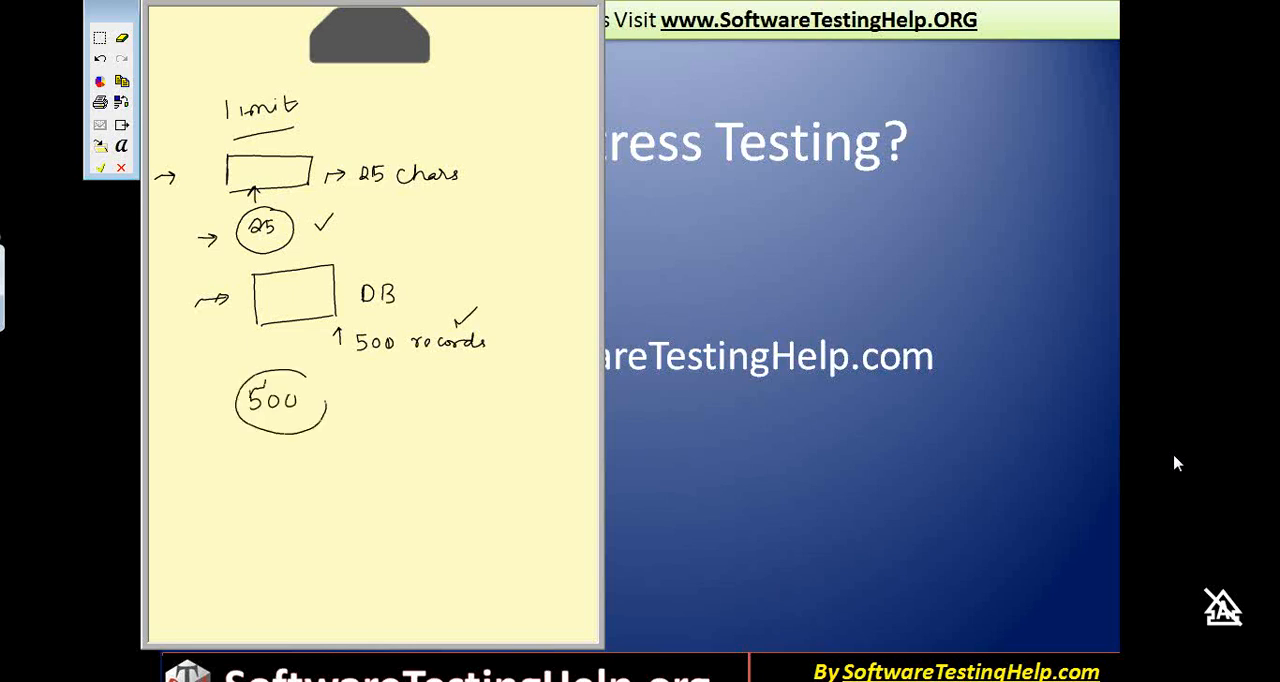
drag(284, 378, 284, 340)
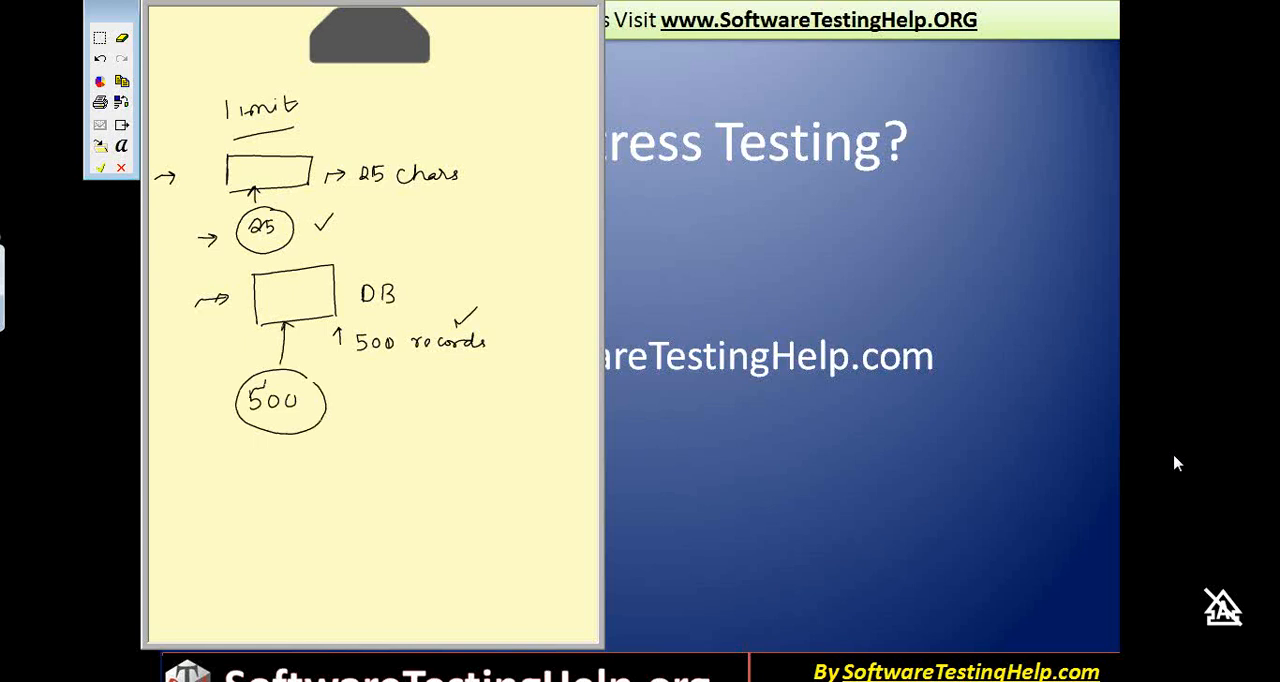
Start the next bullet arrow and begin sketching the Concurrent Users example box
drag(184, 464, 216, 464)
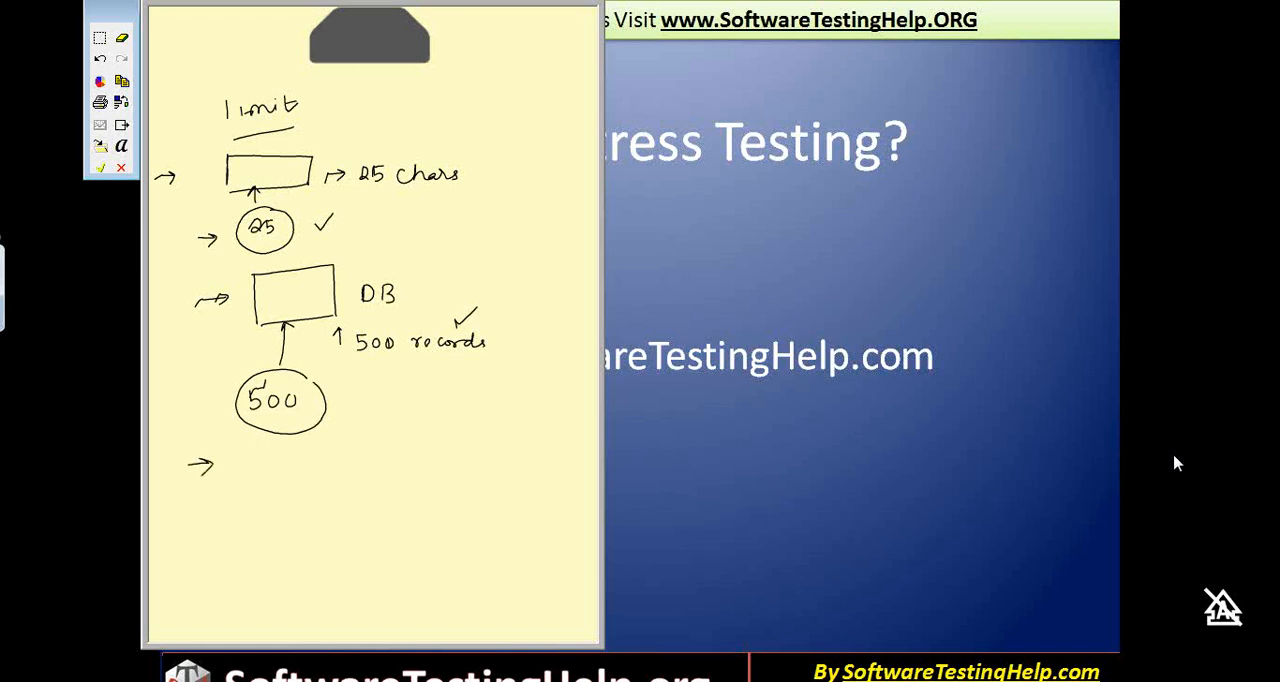
drag(244, 464, 304, 520)
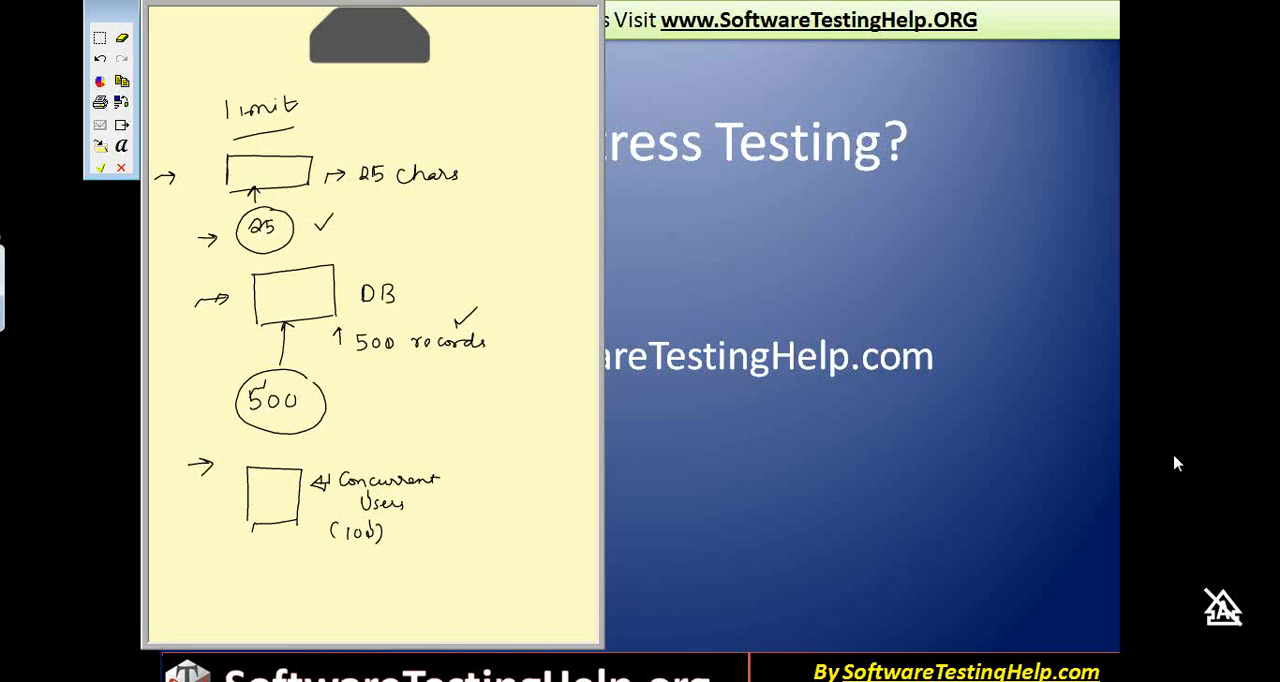
mouse_move(280, 72)
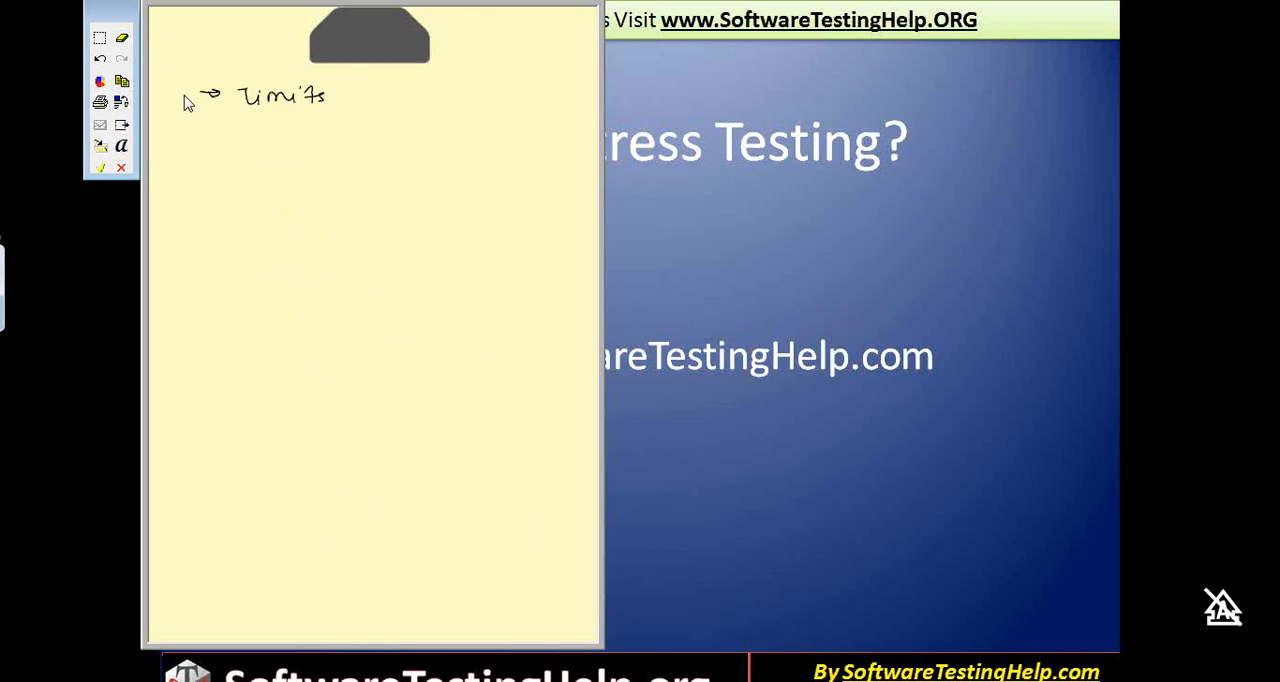
Write 'load → max', list 100 versus 2, 10, 20, cross out the small values and arrow upward
drag(180, 158, 210, 158)
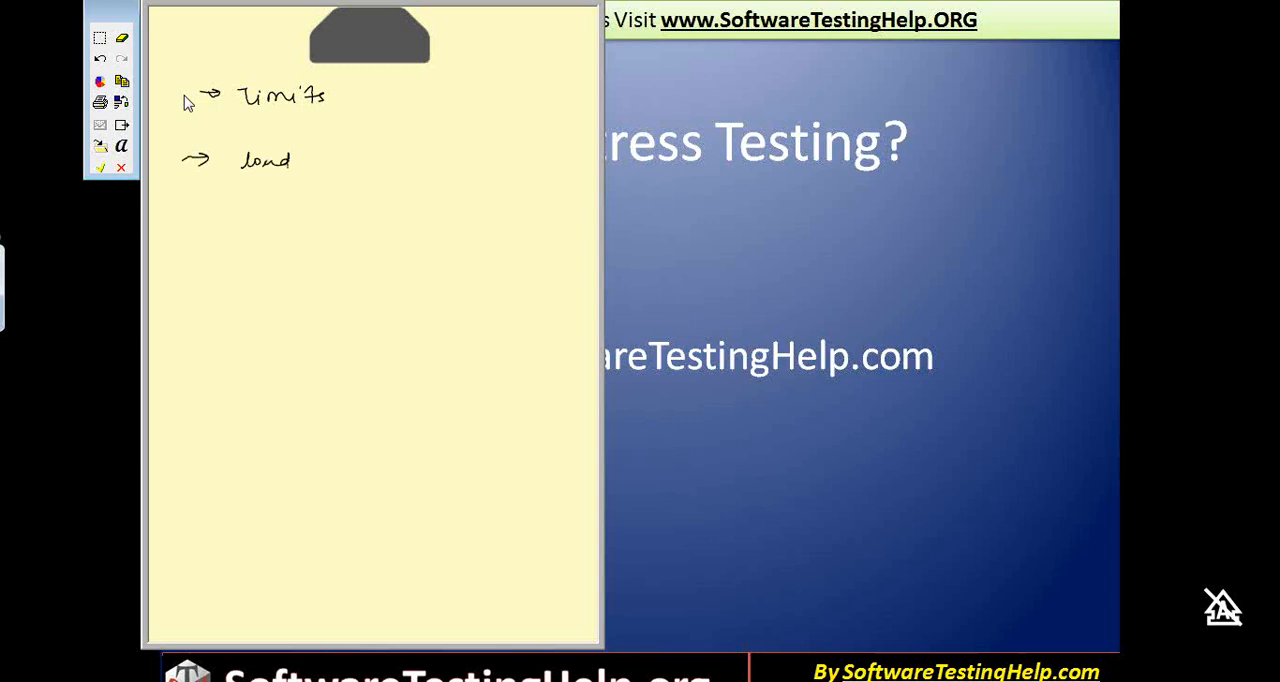
drag(238, 180, 292, 178)
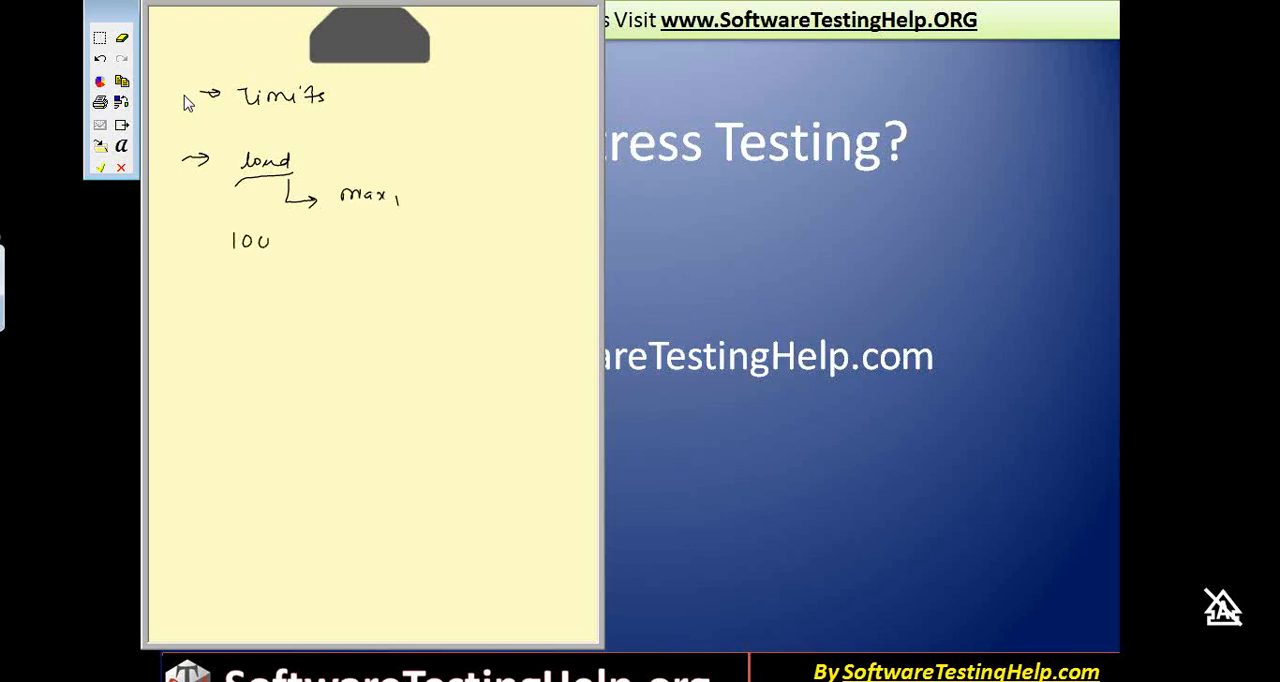
drag(256, 260, 256, 280)
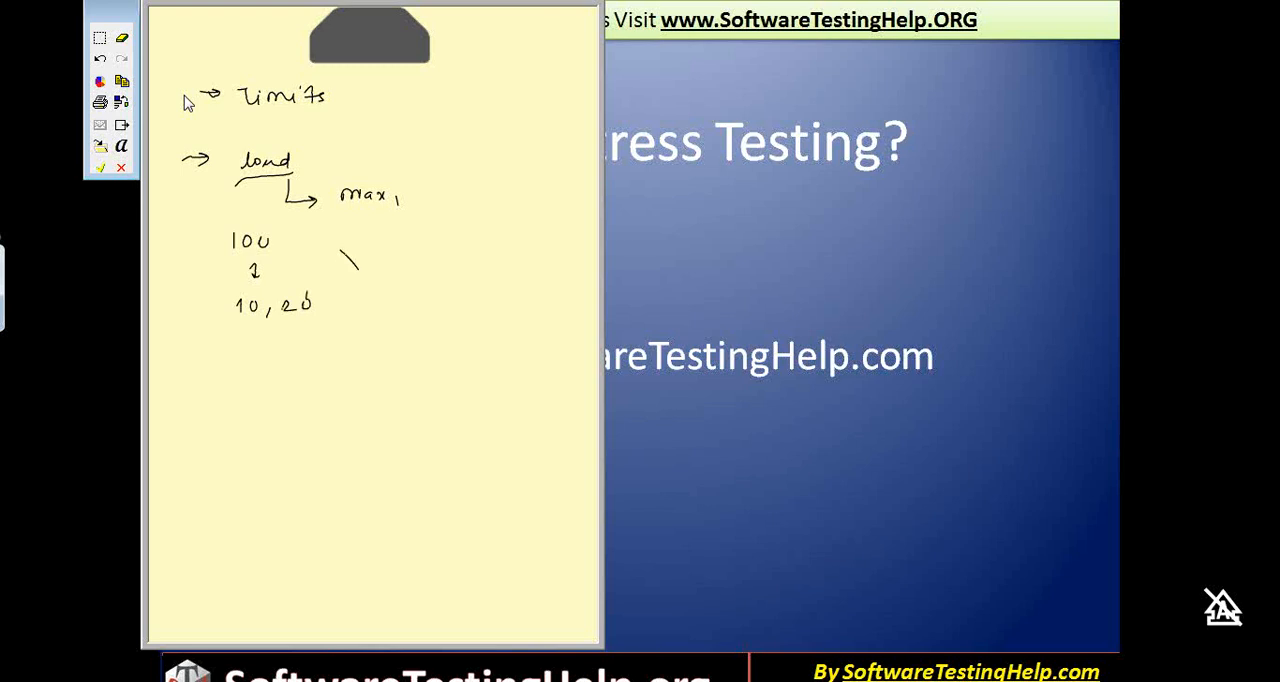
drag(370, 250, 340, 284)
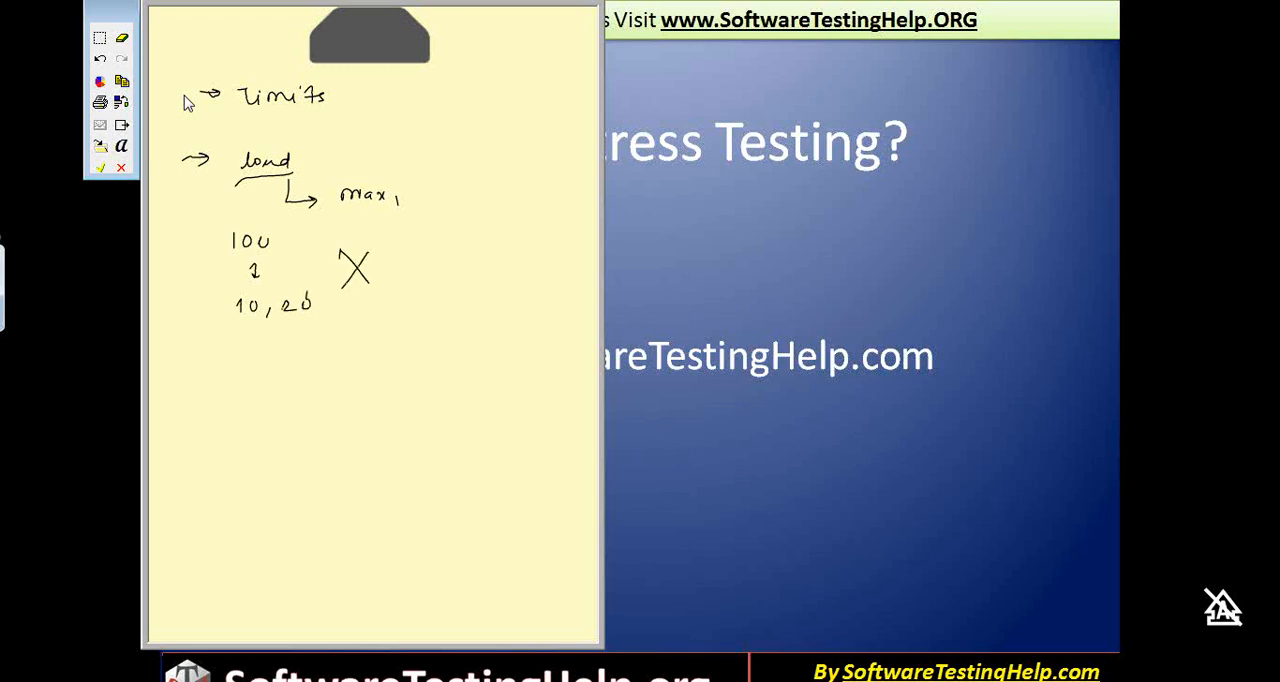
drag(410, 280, 484, 220)
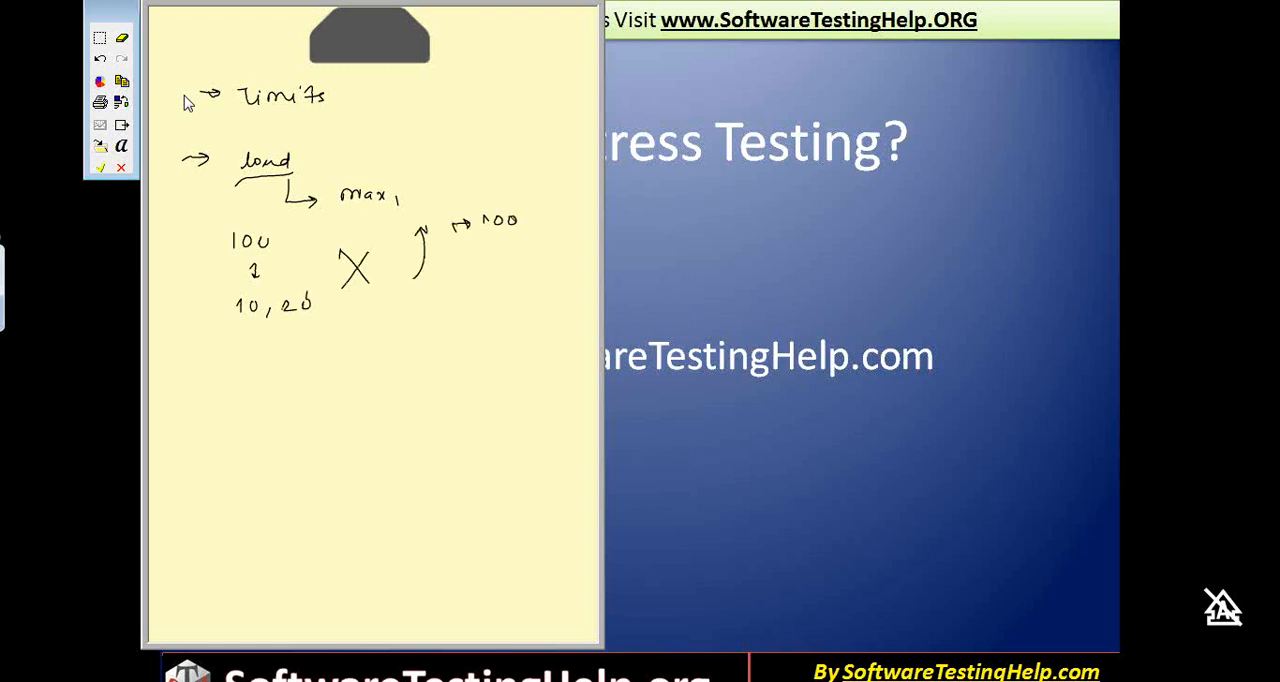
drag(180, 356, 196, 356)
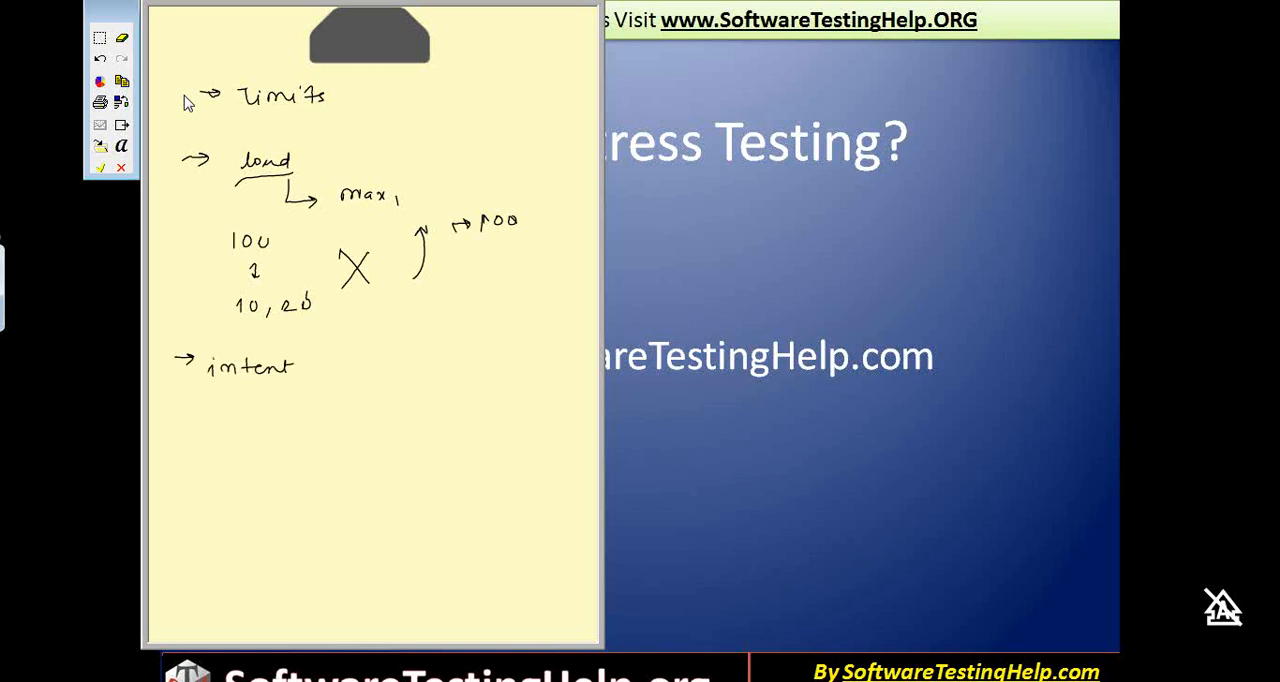
Branch the intent bullet to an underlined 'Yes | No' and start the FRD bullet below
drag(264, 416, 264, 440)
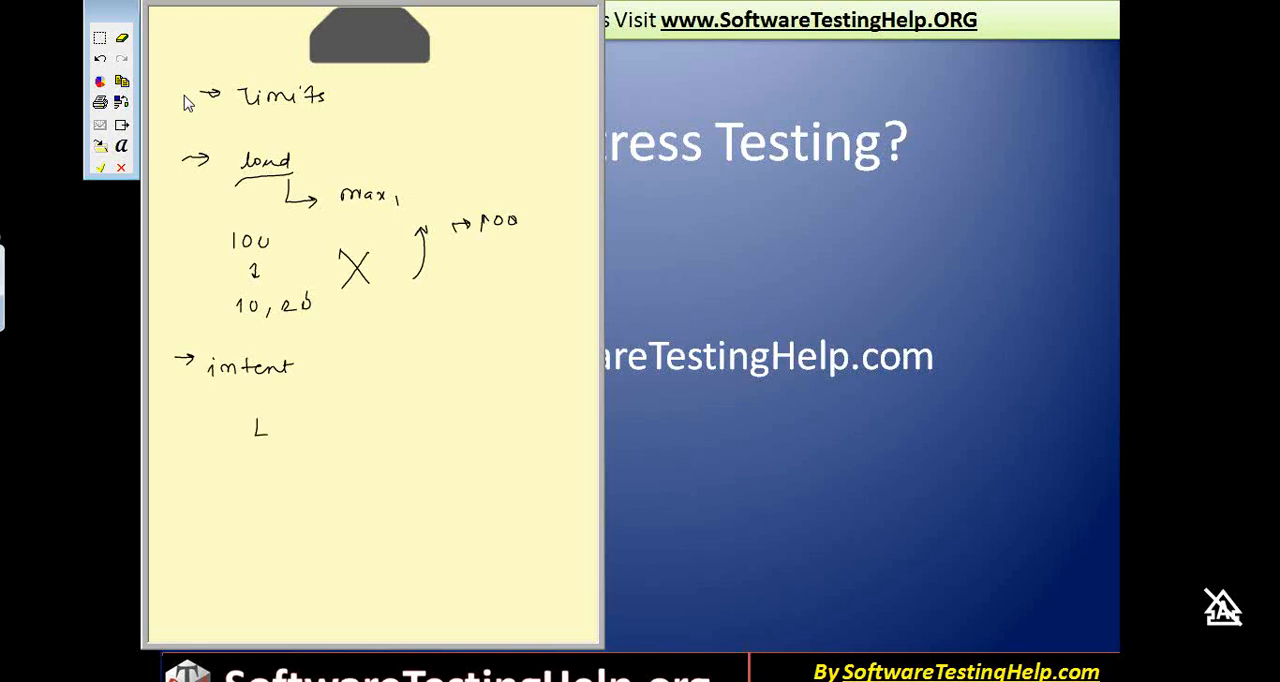
drag(260, 430, 284, 430)
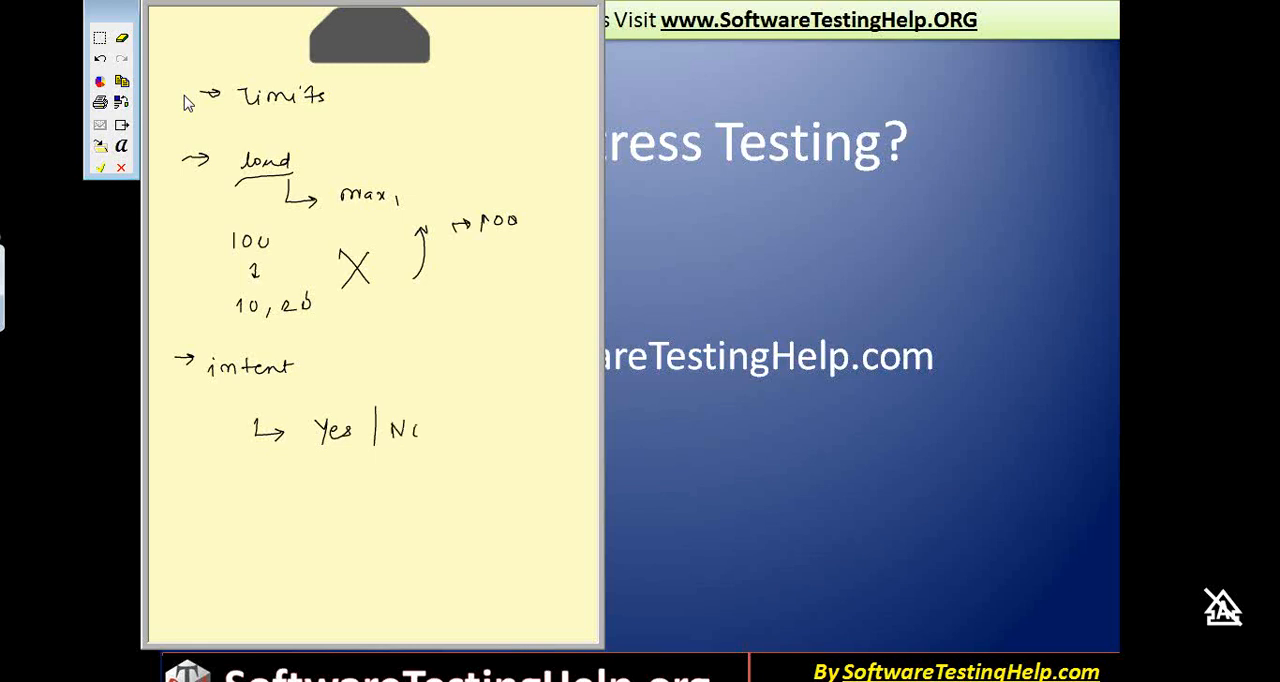
drag(316, 462, 410, 460)
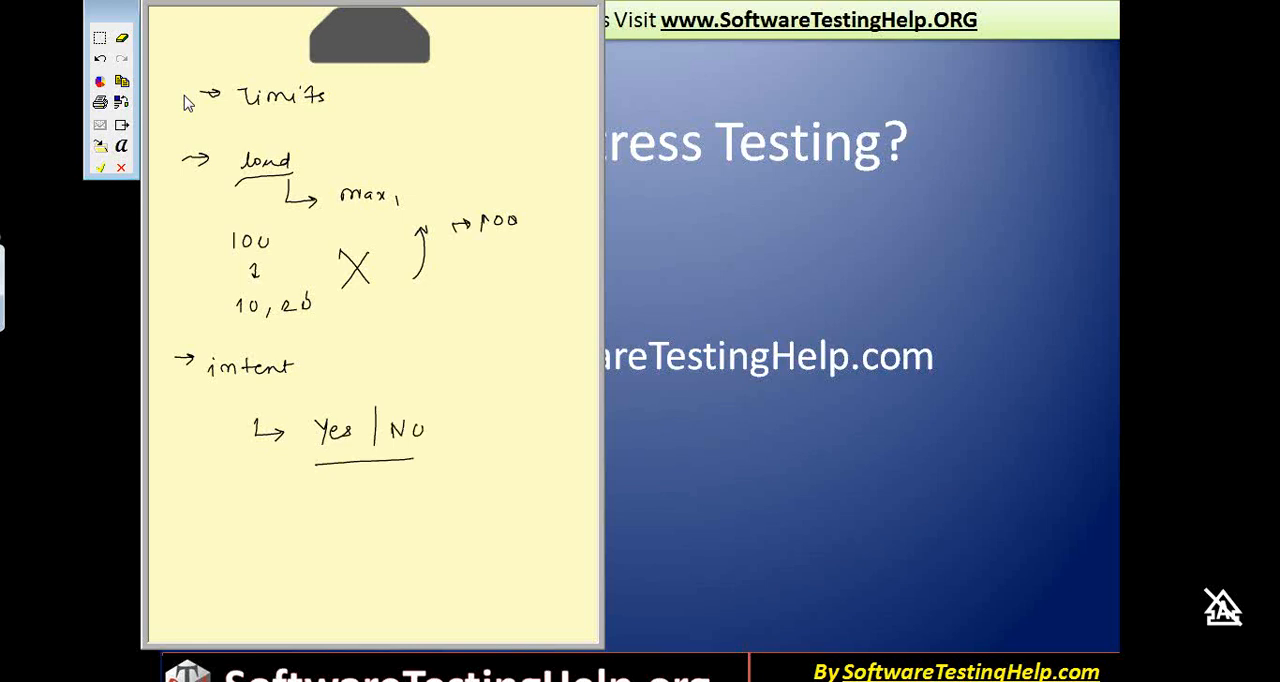
drag(180, 496, 200, 484)
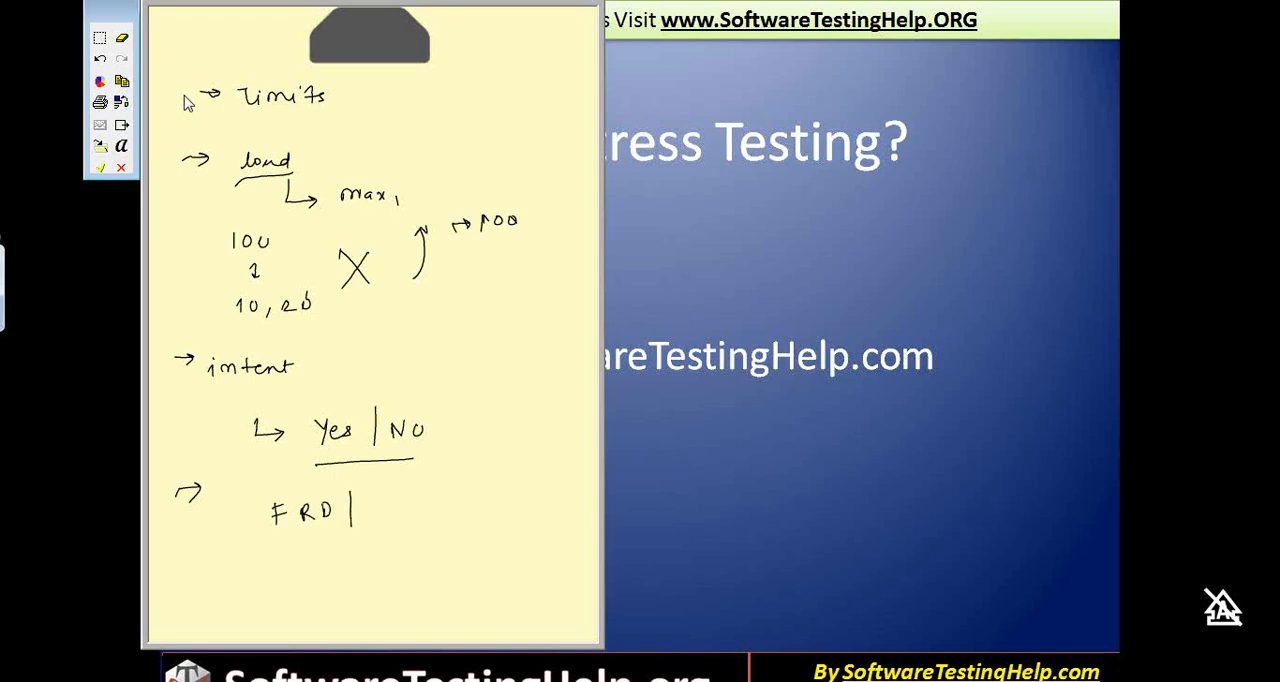
Finish the bottom bullet so it reads 'FRD | Design'
text(D)
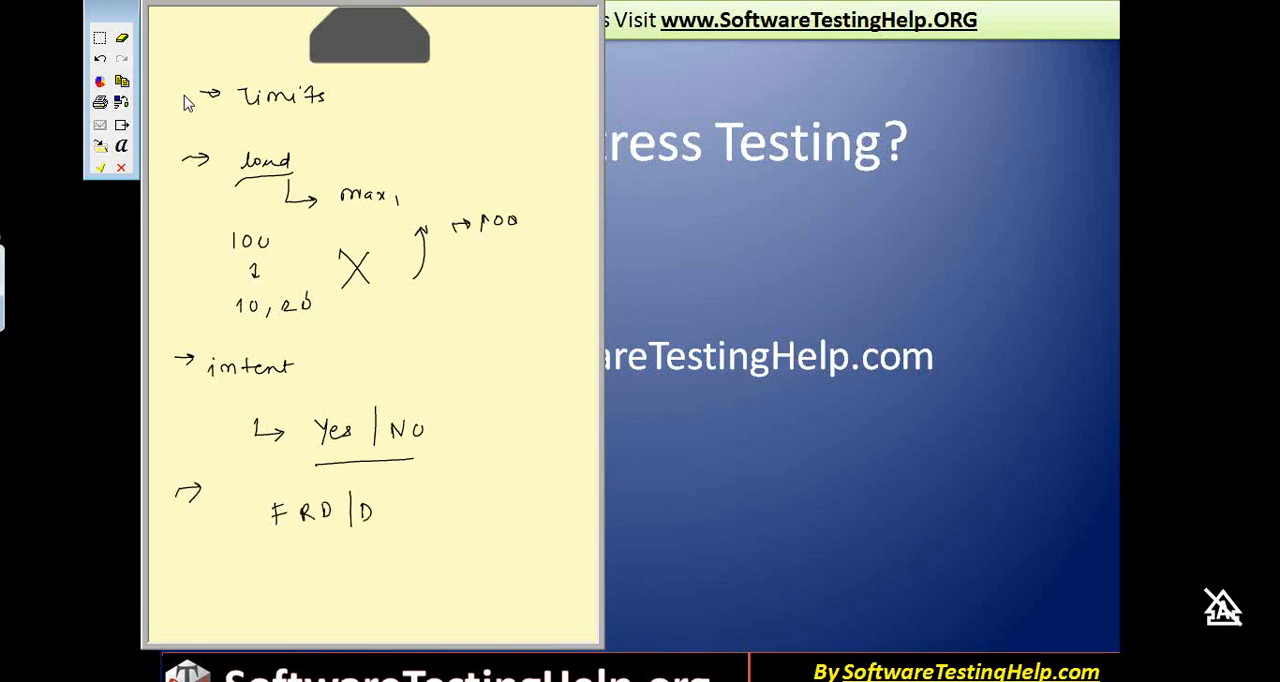
text(Design)
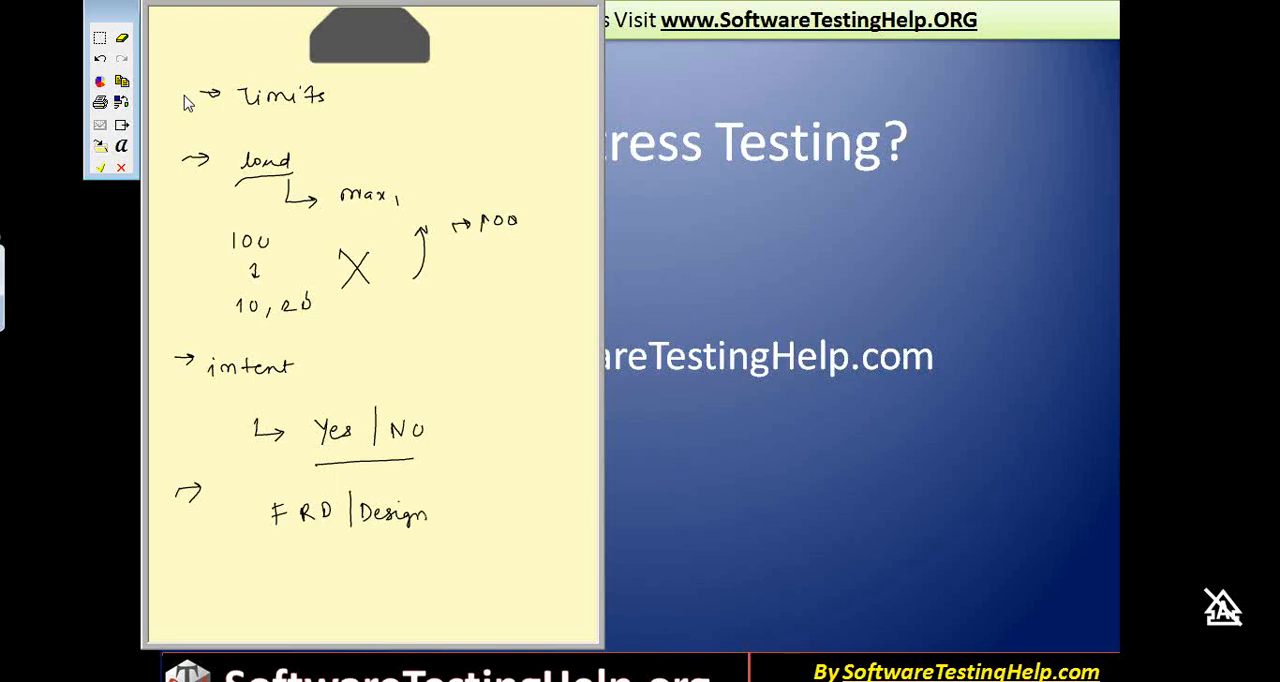